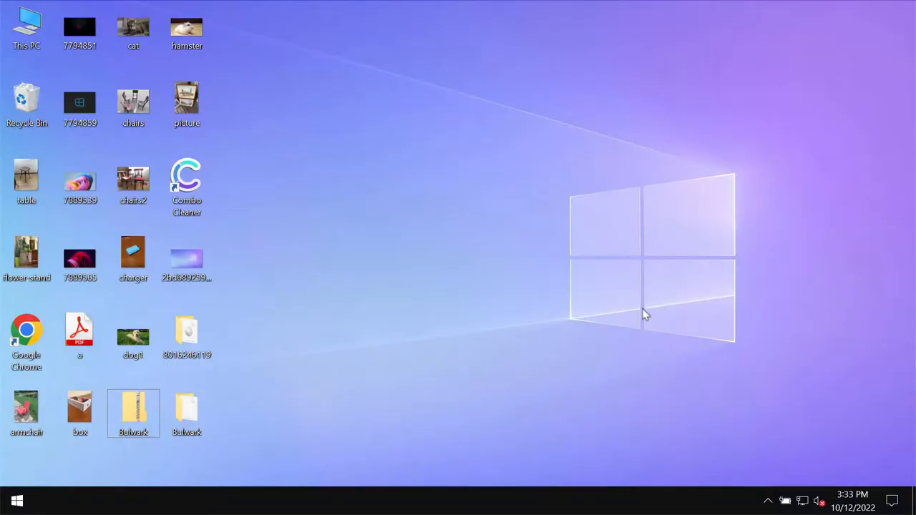
mouse_move(322, 404)
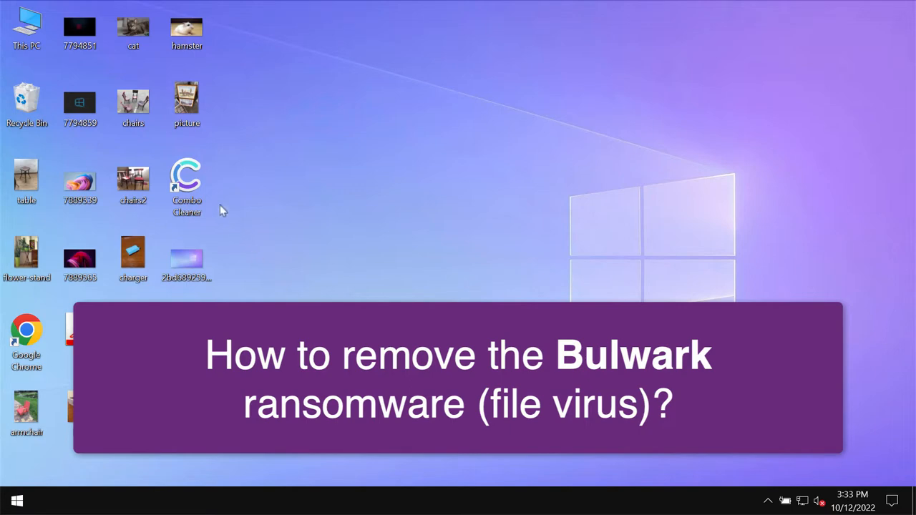
View the chairs2 and cat photos, then open the Bulwark folder.
double_click(133, 181)
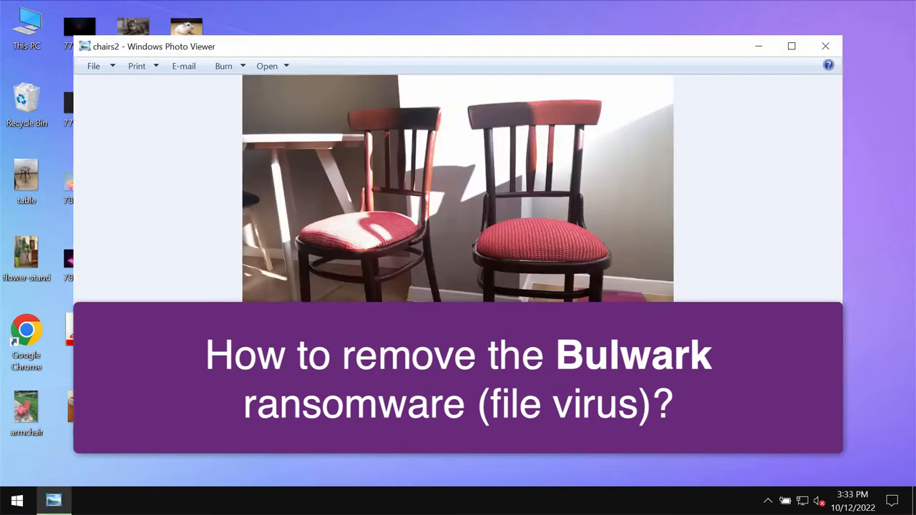
click(825, 46)
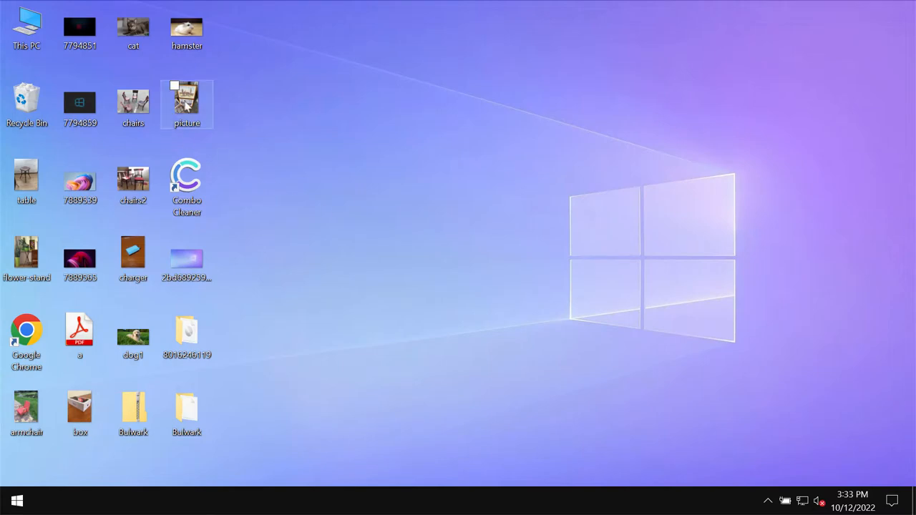
click(174, 86)
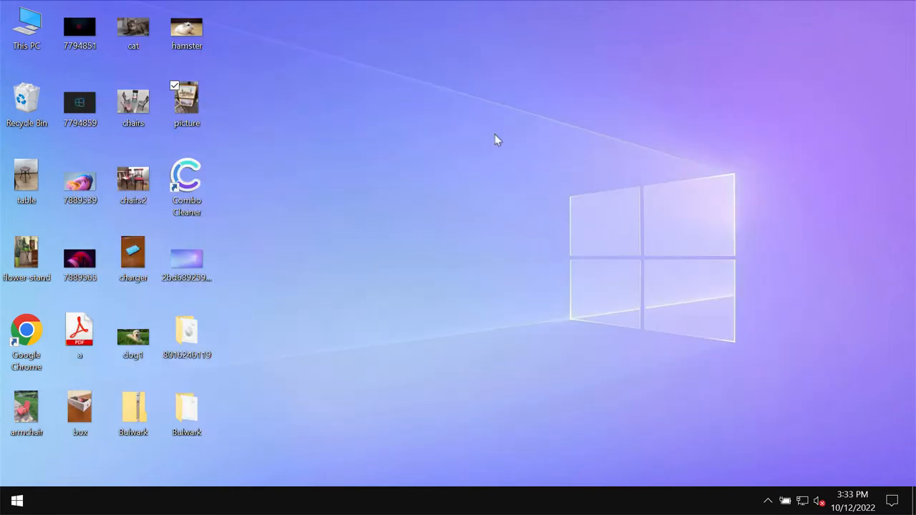
double_click(133, 27)
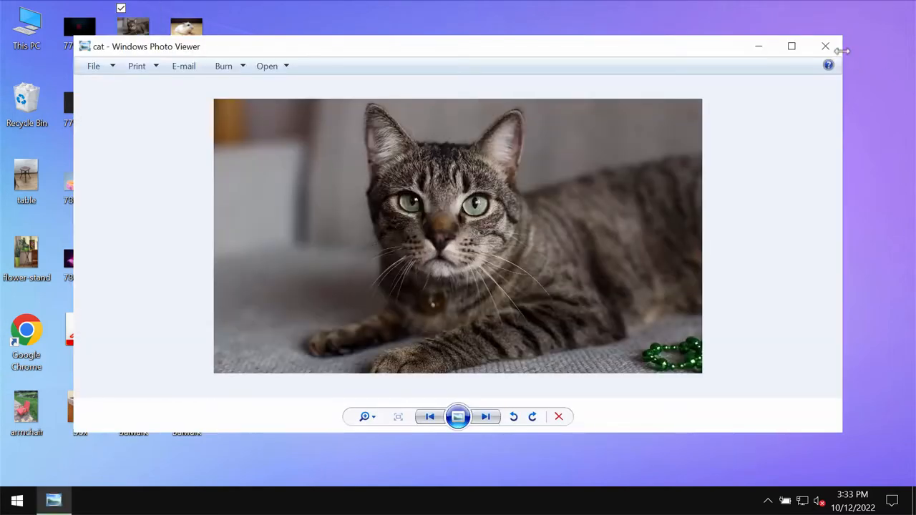
click(825, 46)
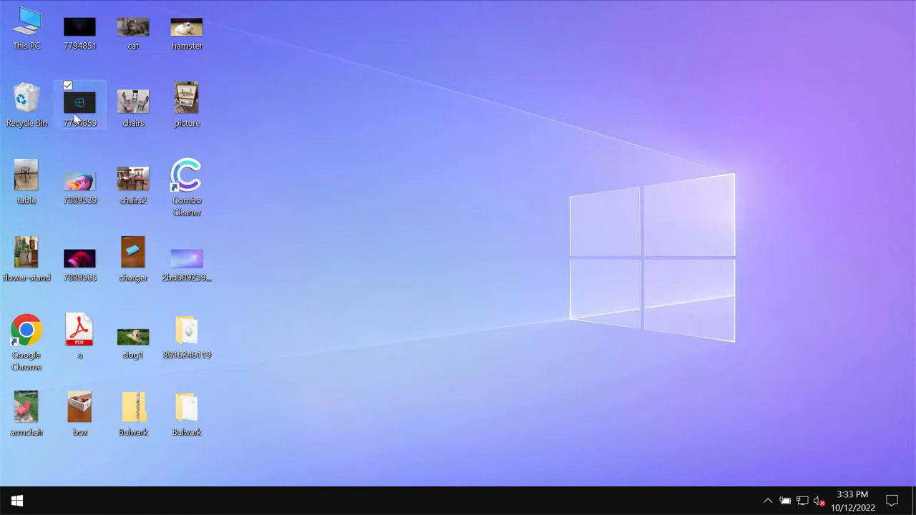
click(271, 422)
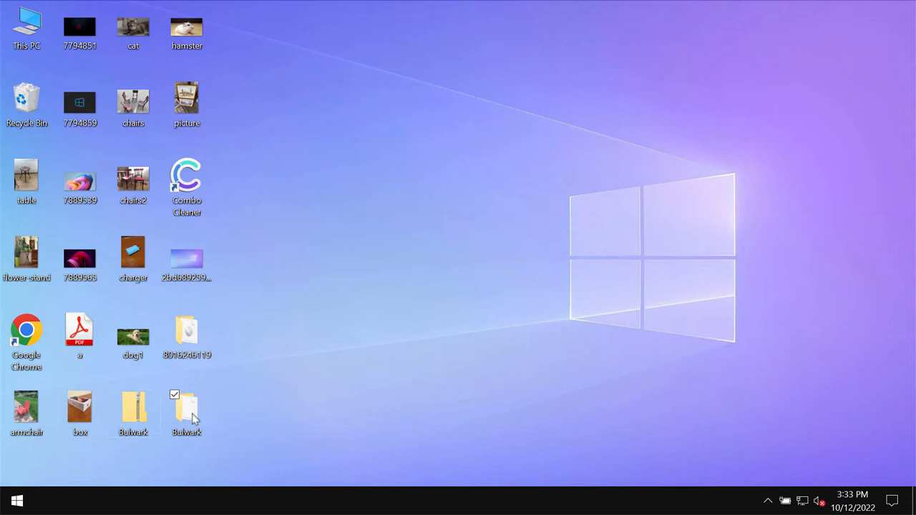
double_click(186, 407)
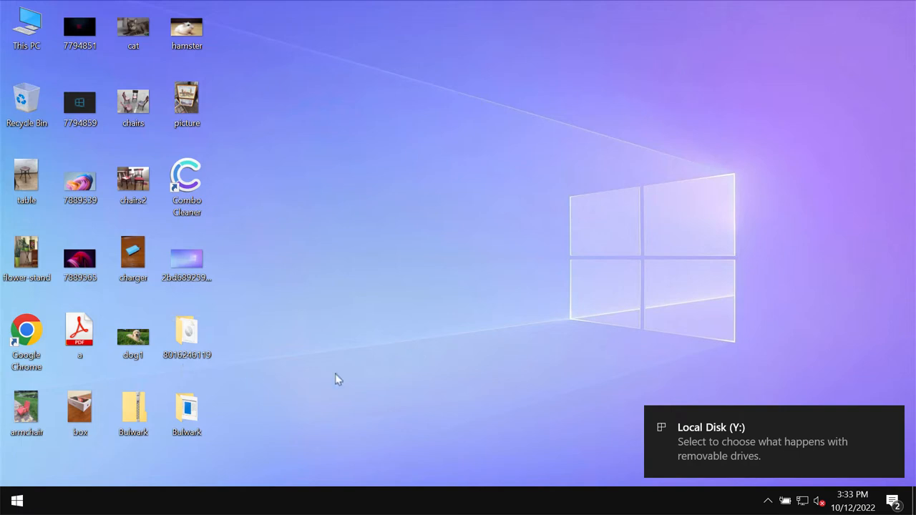
mouse_move(487, 313)
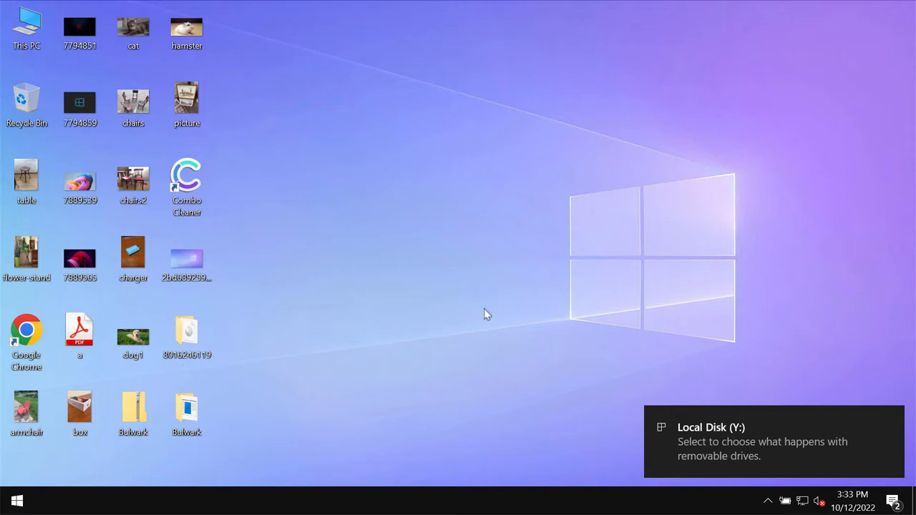
mouse_move(412, 305)
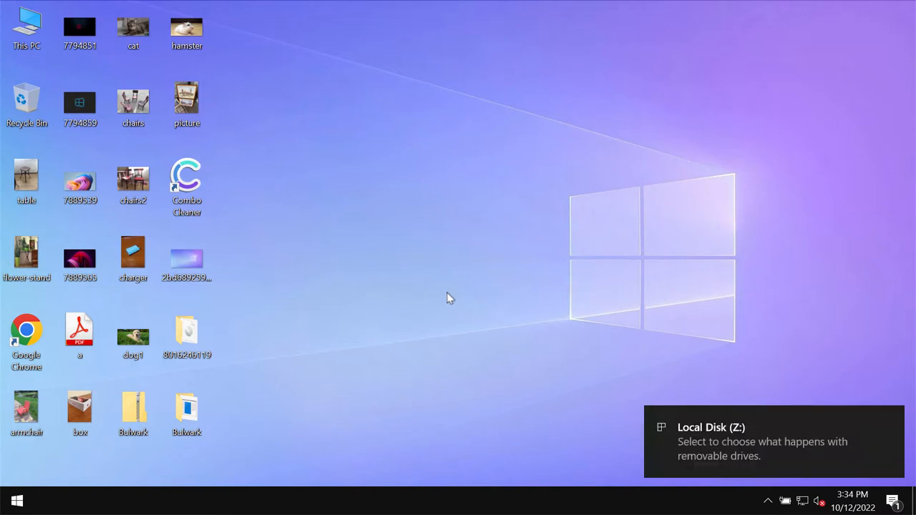
mouse_move(291, 367)
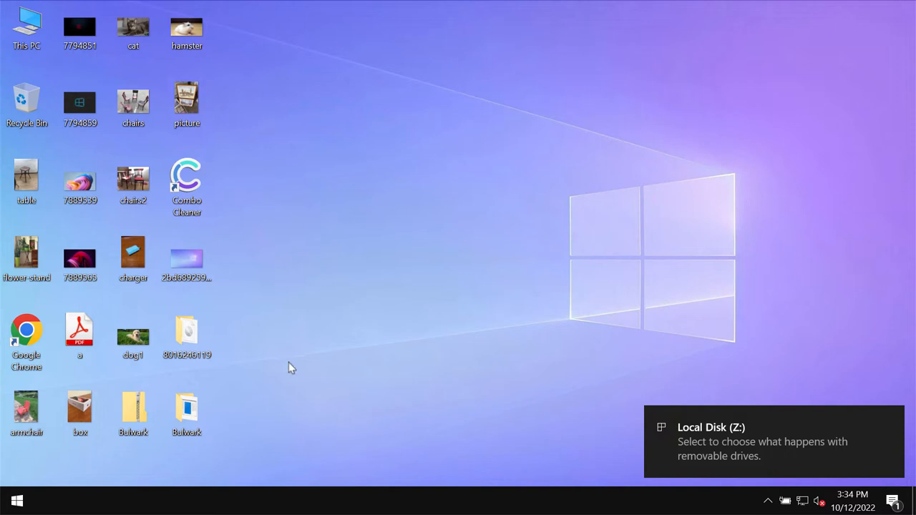
mouse_move(405, 349)
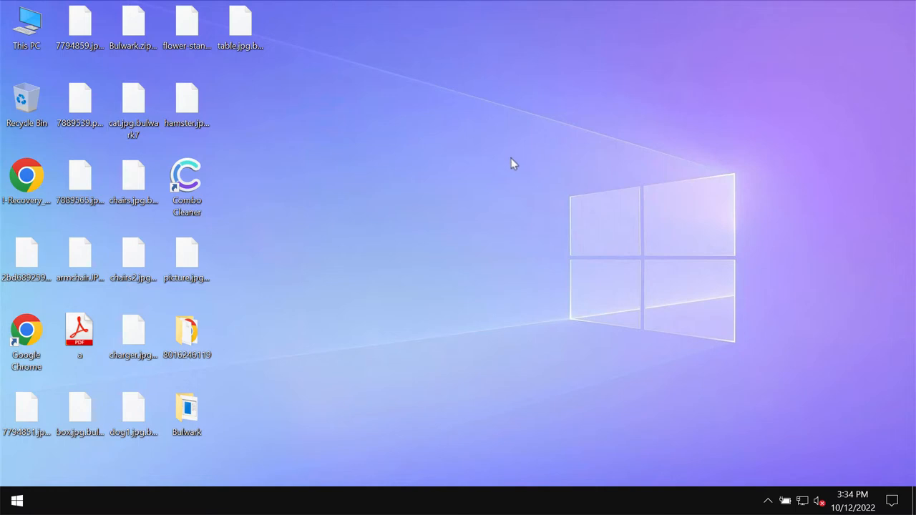
Try opening the encrypted cat.jpg.bulwark7 file and dismiss the can't-open message.
click(80, 175)
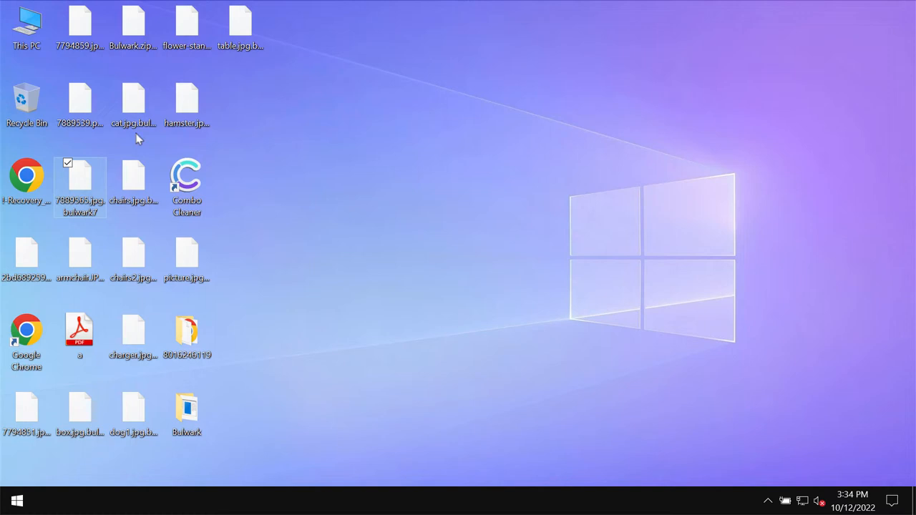
click(134, 108)
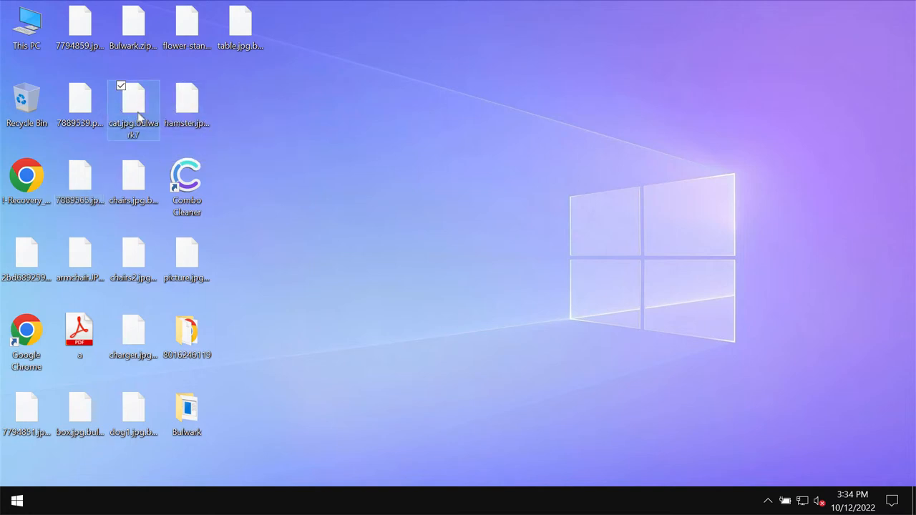
double_click(133, 103)
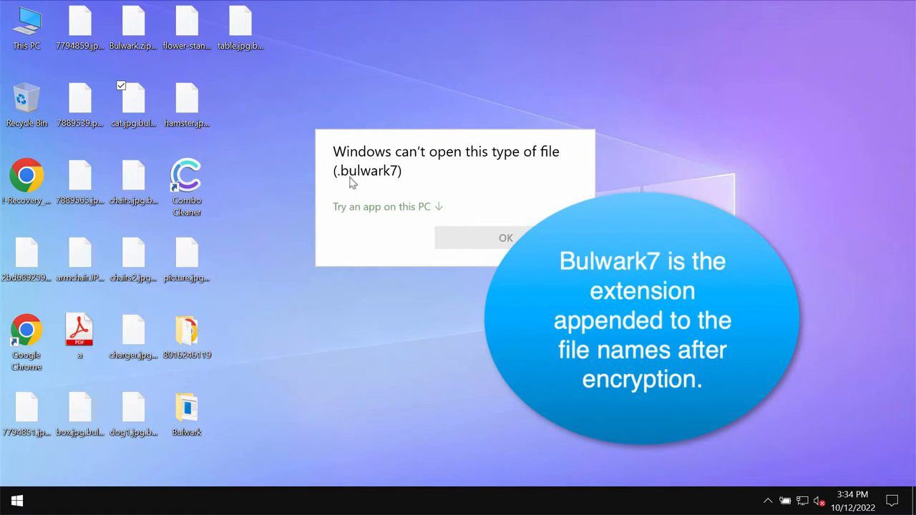
mouse_move(423, 308)
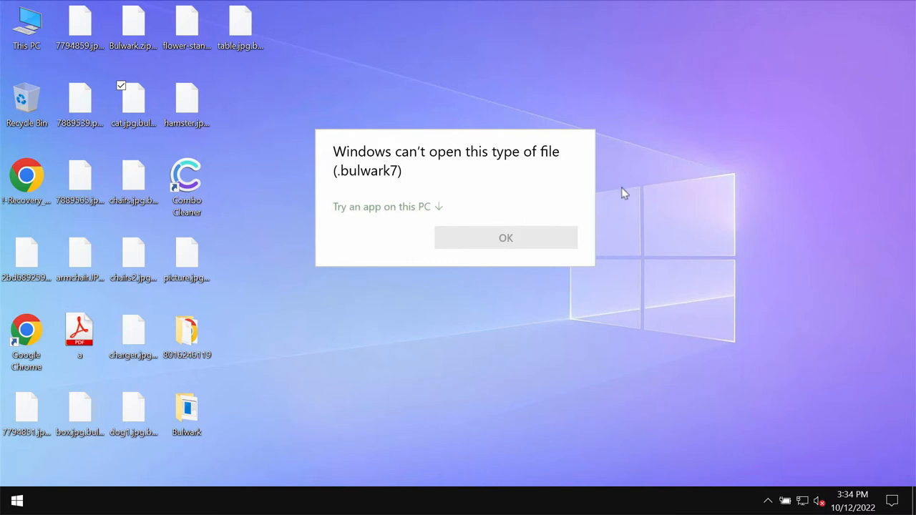
mouse_move(617, 217)
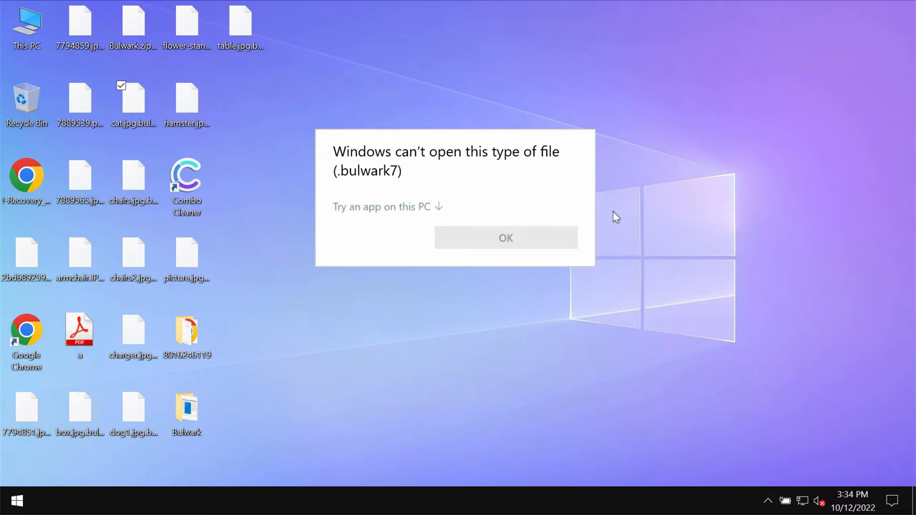
click(506, 238)
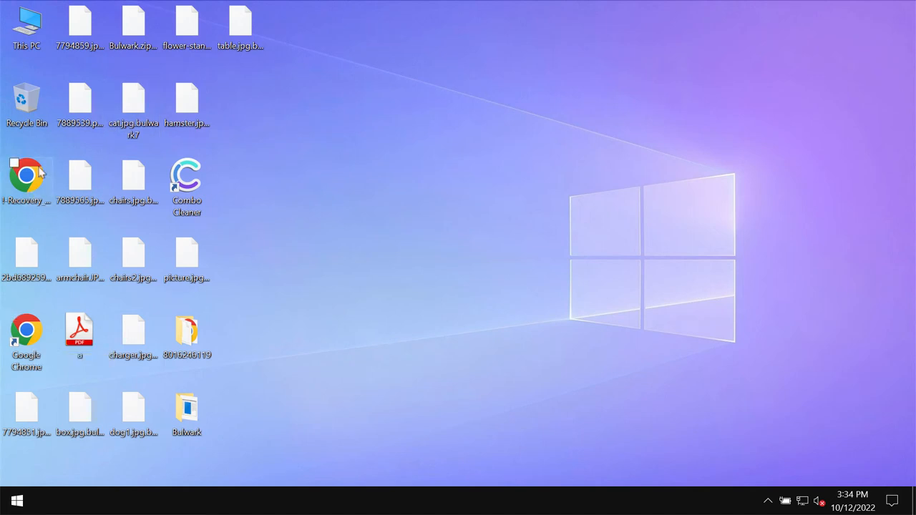
Read the !-Recovery_Instructions-! ransom note in Chrome, then close it.
click(27, 176)
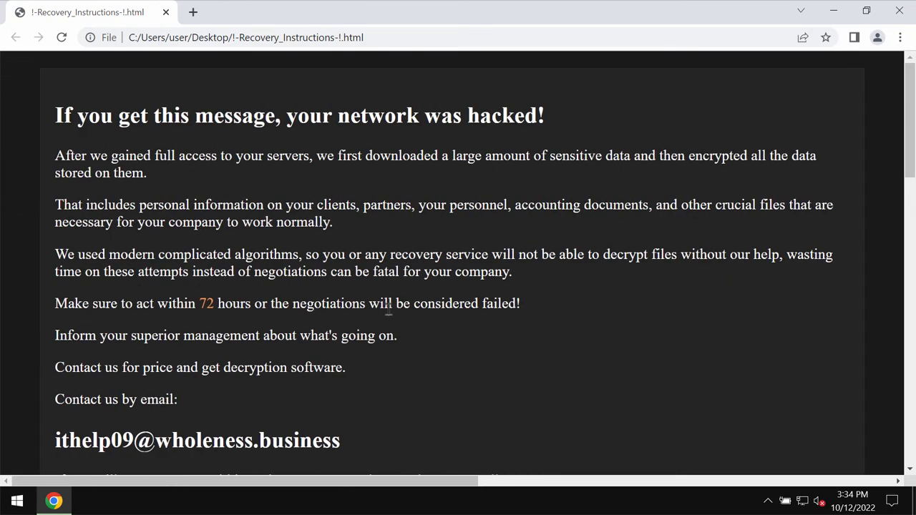
scroll(down, 3)
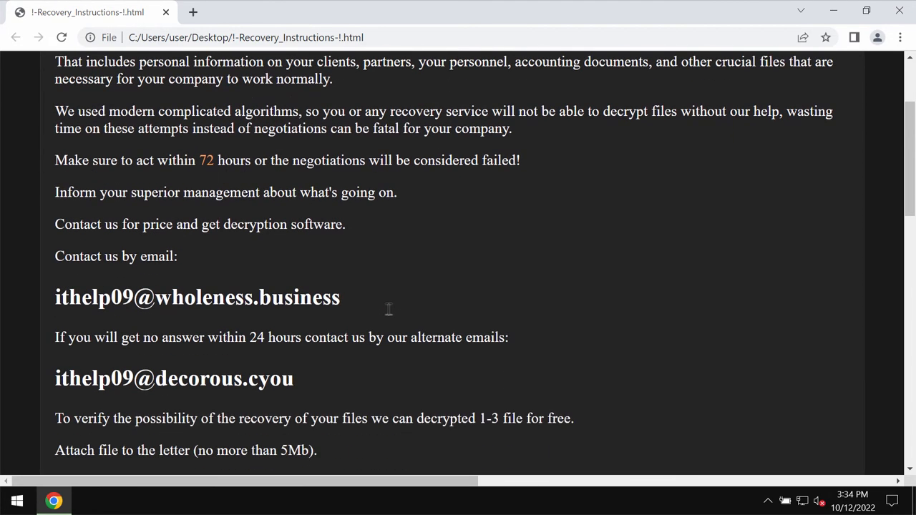
scroll(up, 3)
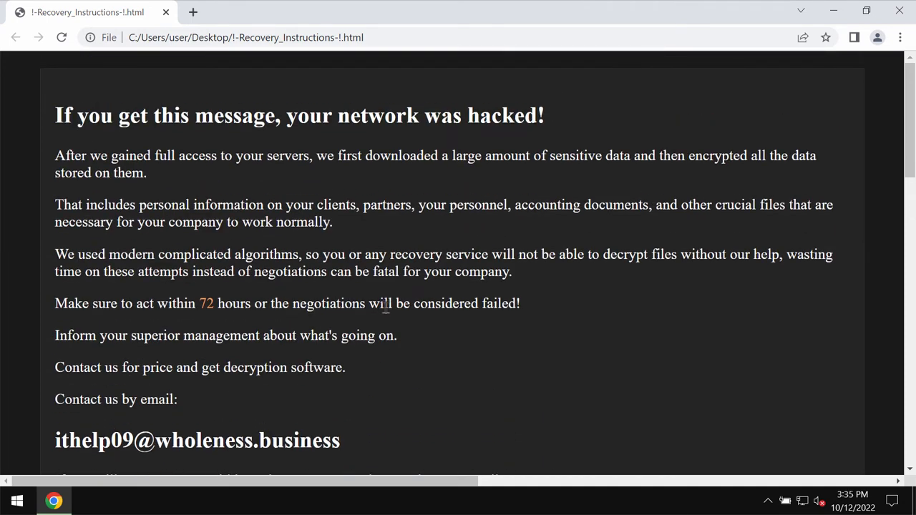
mouse_move(342, 245)
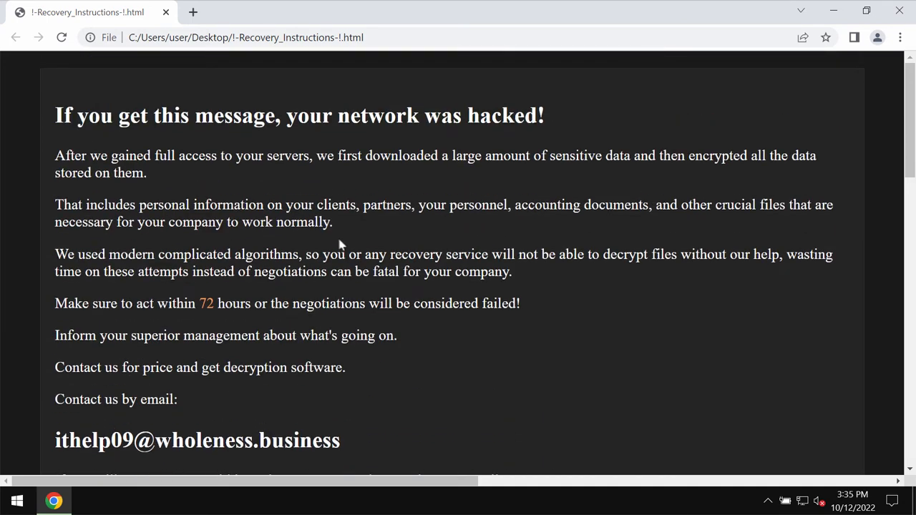
mouse_move(203, 31)
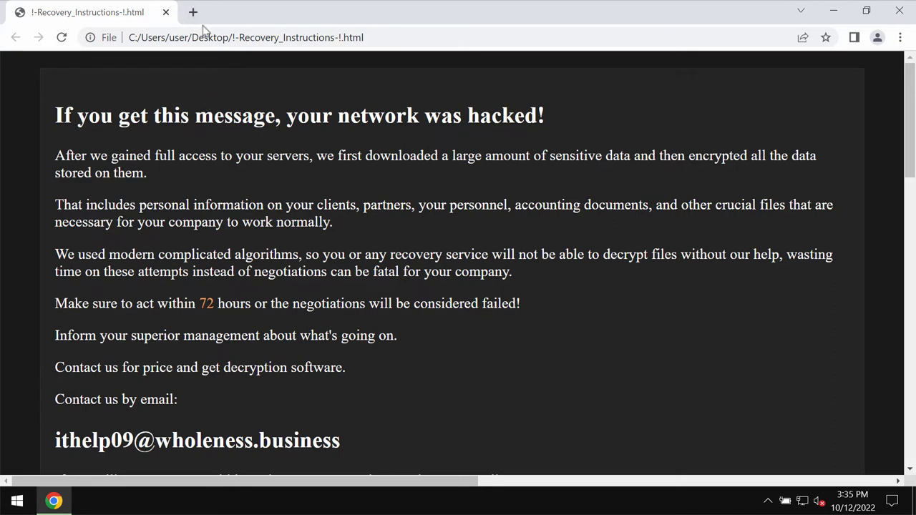
click(193, 12)
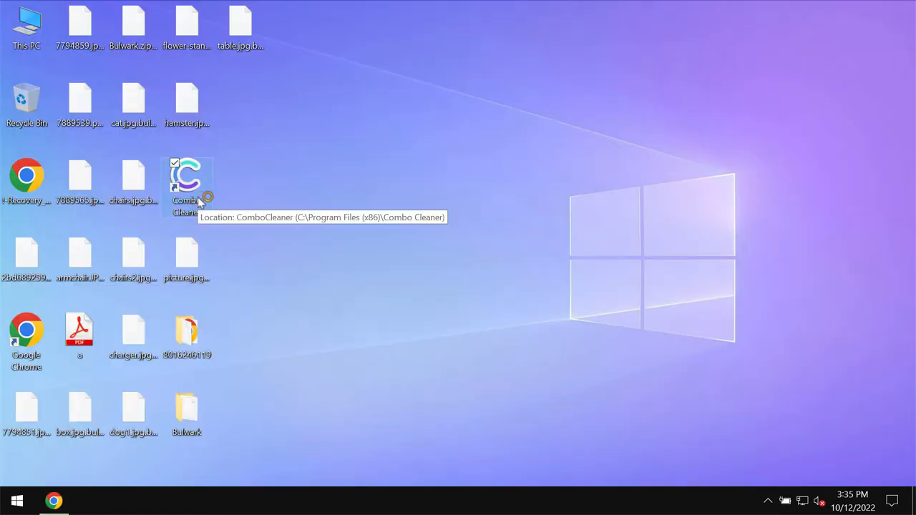
Launch Combo Cleaner from the desktop and view the running Quick Scan from the Dashboard.
double_click(187, 175)
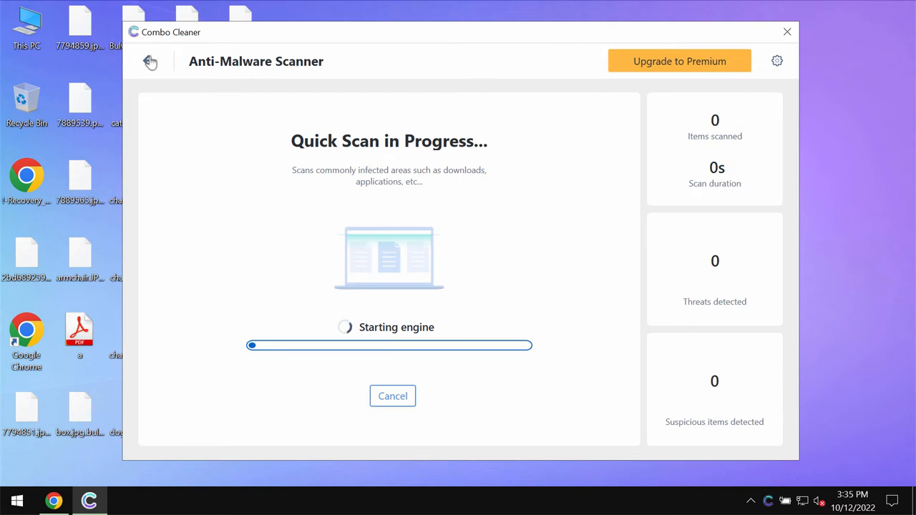
click(150, 61)
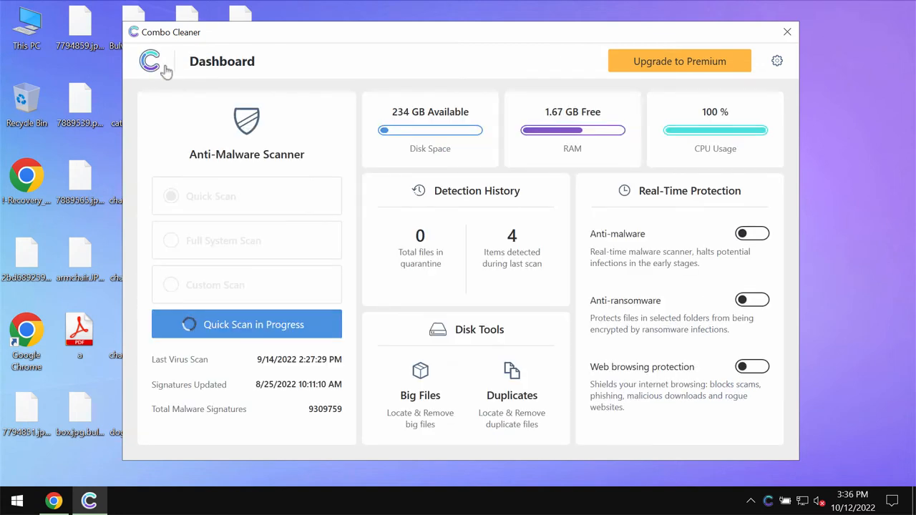
mouse_move(185, 251)
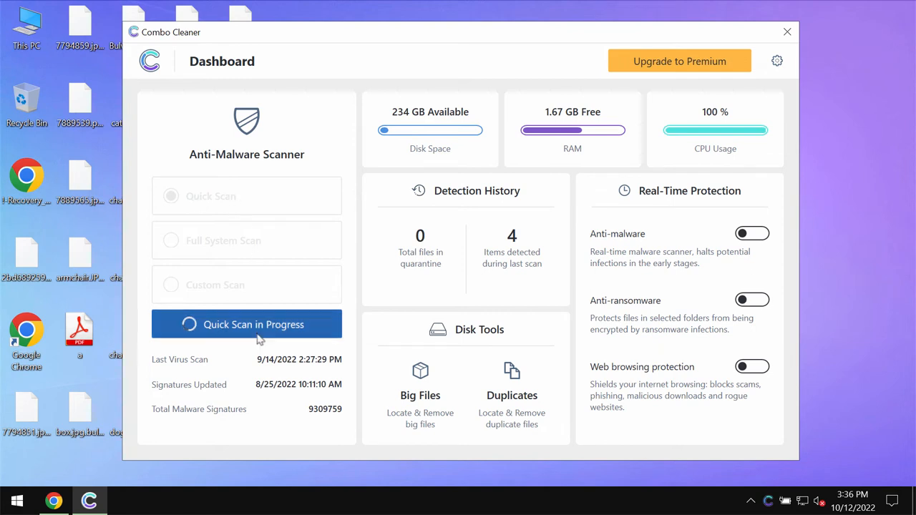
click(247, 324)
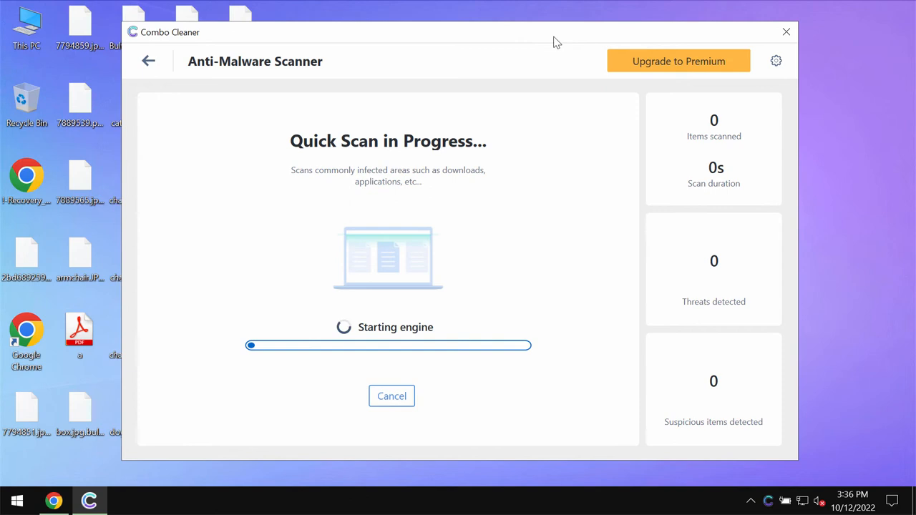
mouse_move(904, 52)
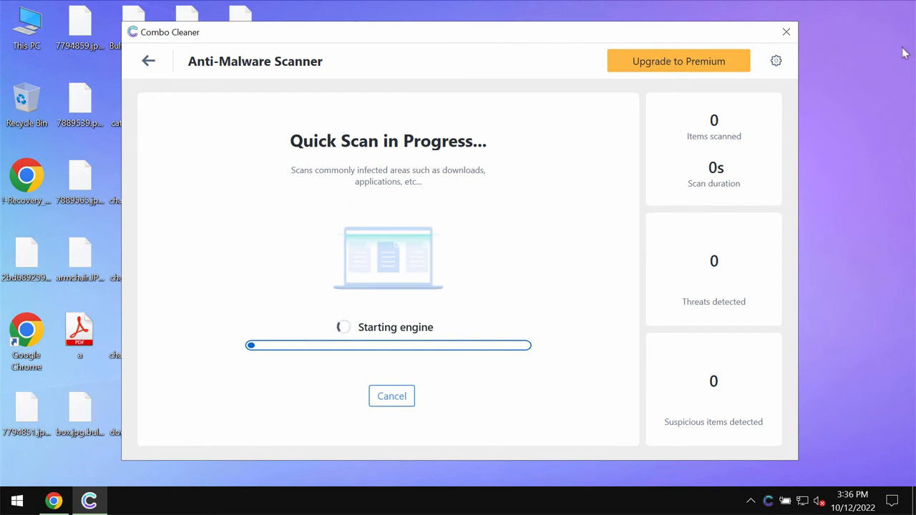
mouse_move(722, 71)
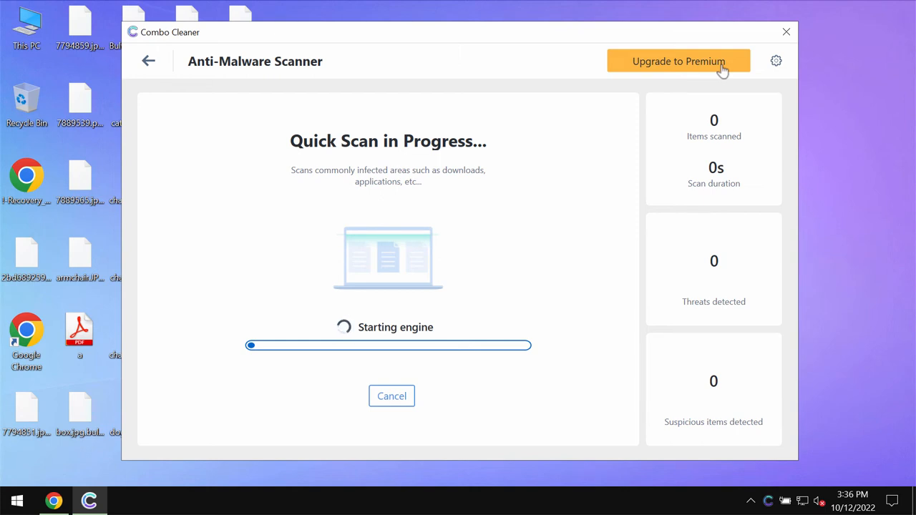
mouse_move(528, 39)
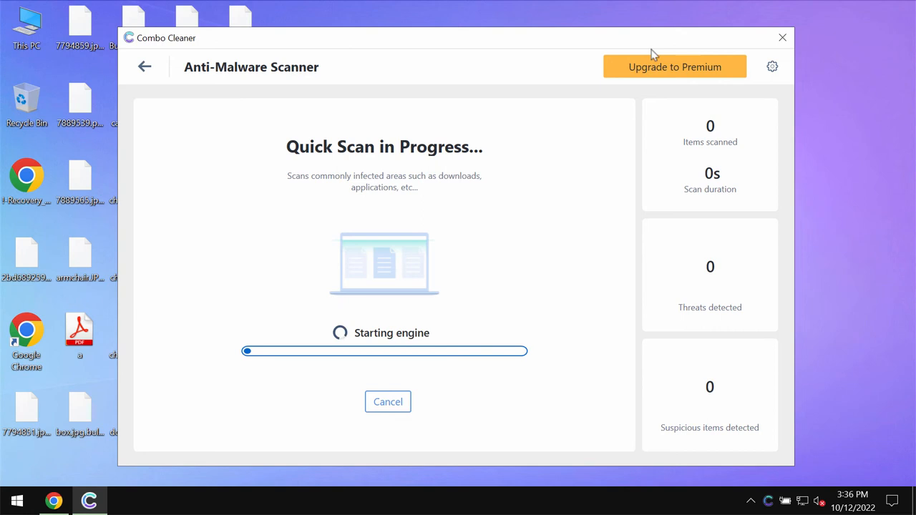
mouse_move(729, 76)
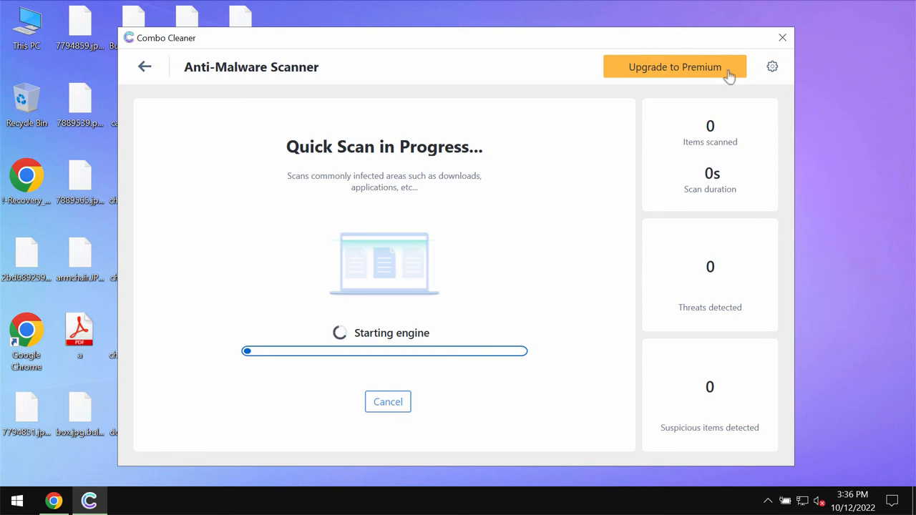
Try adding a folder under Settings > Anti-Ransomware and dismiss the Feature Not Available popup.
click(772, 66)
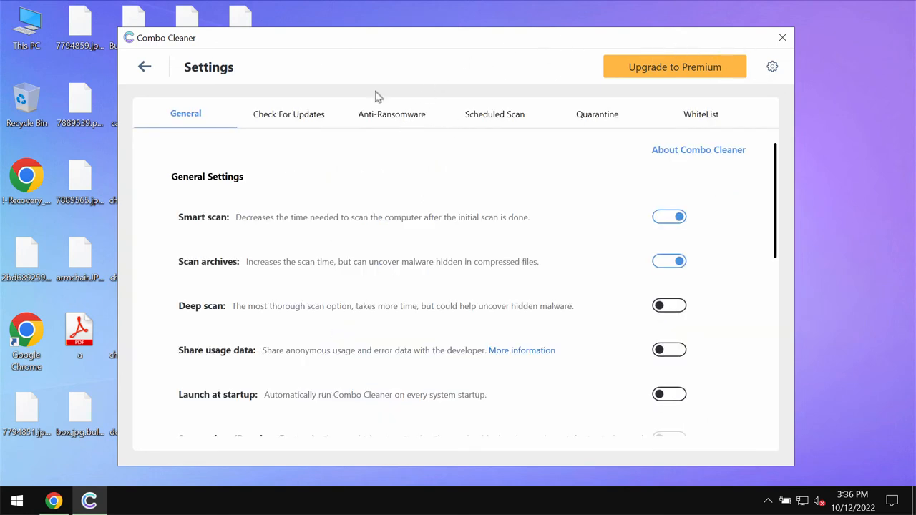
click(392, 114)
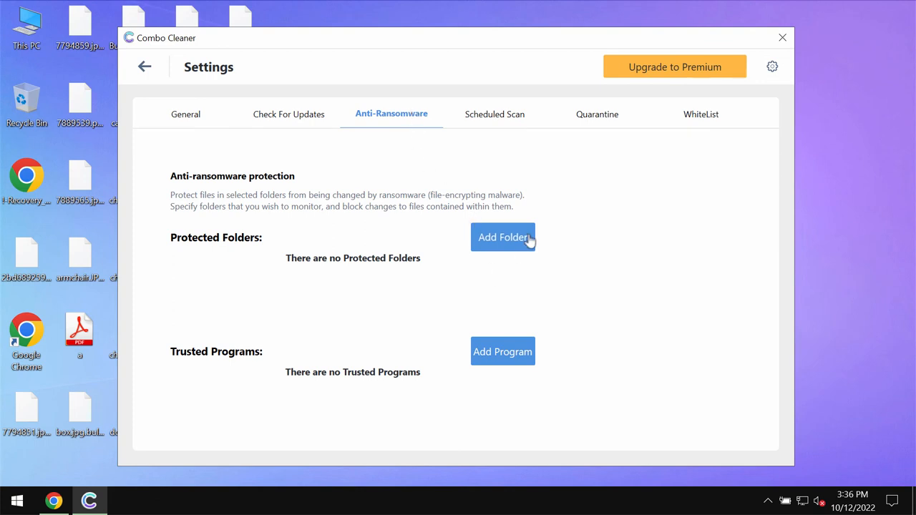
mouse_move(533, 237)
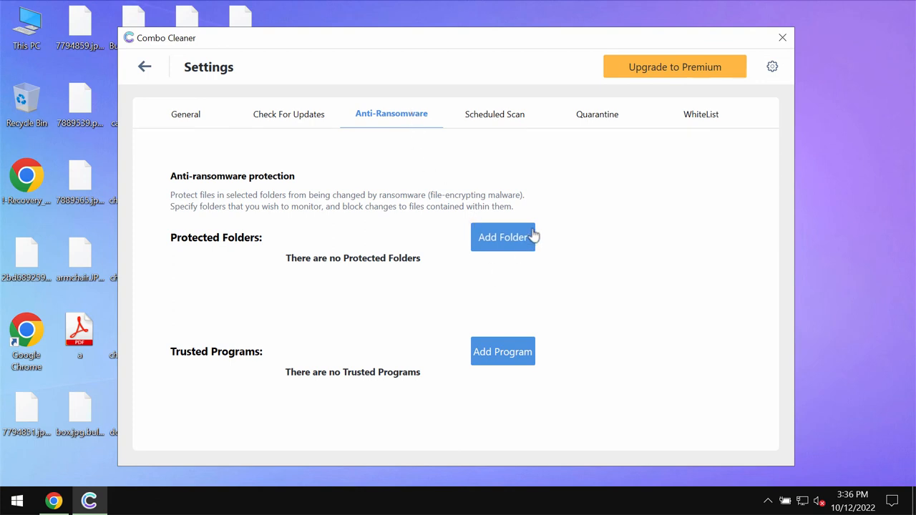
mouse_move(504, 232)
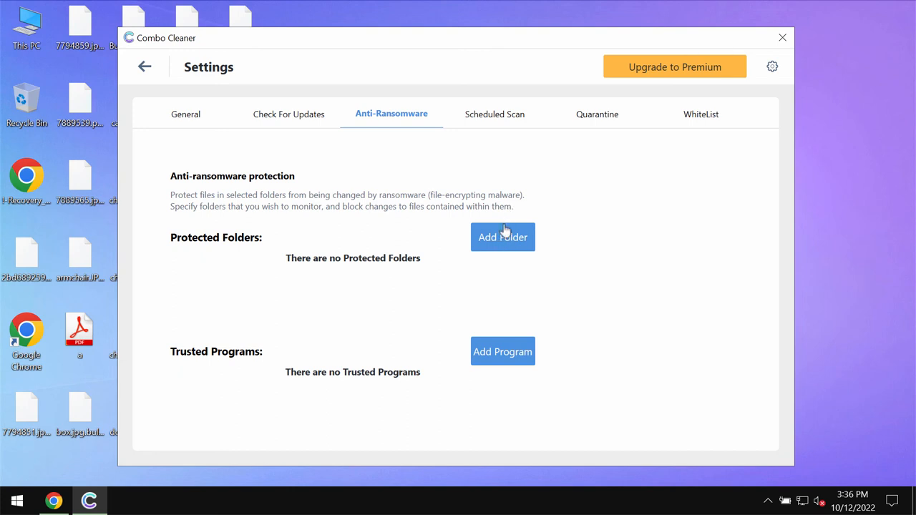
mouse_move(507, 241)
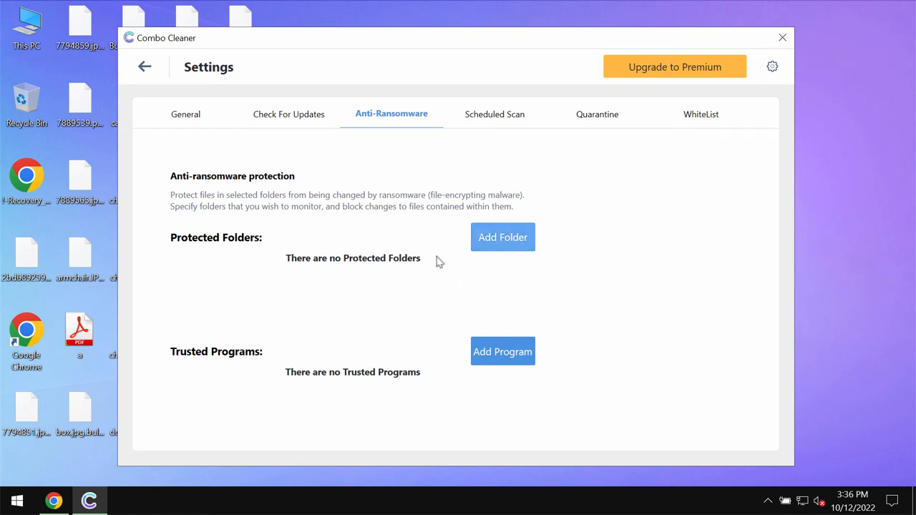
click(503, 237)
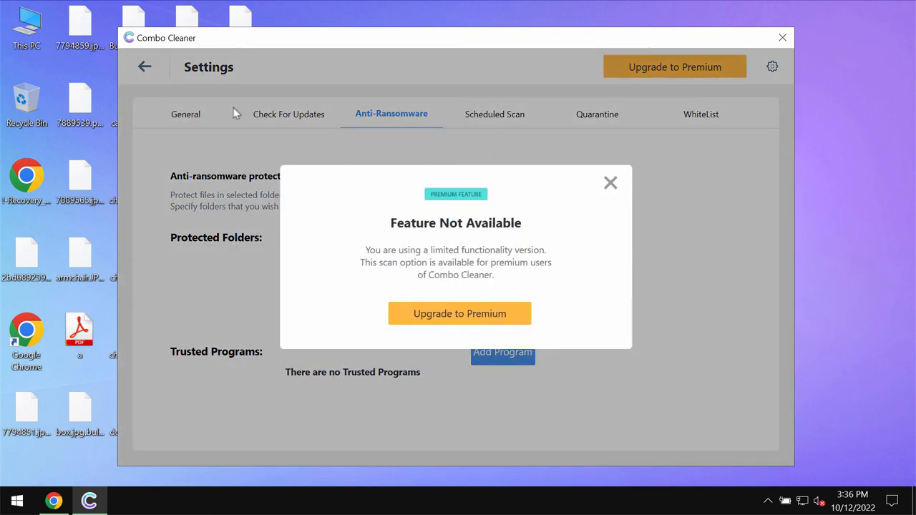
click(610, 182)
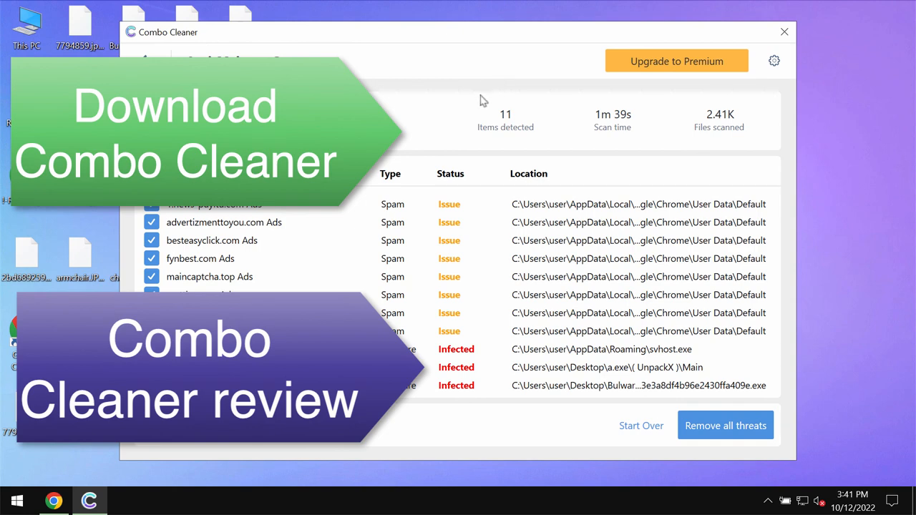
mouse_move(496, 300)
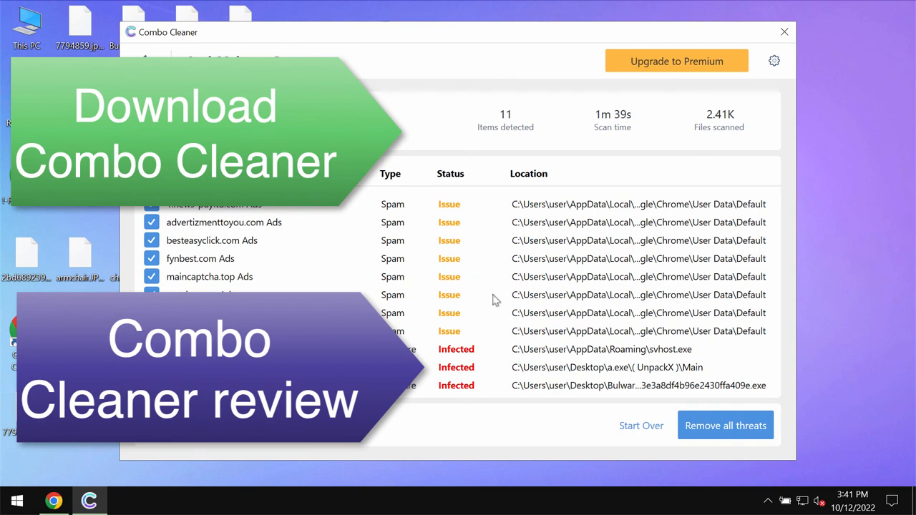
mouse_move(677, 40)
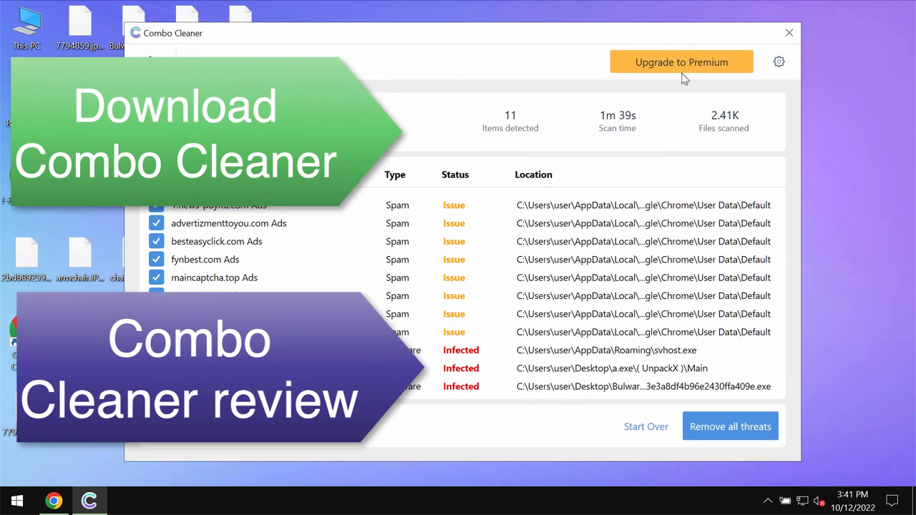
Open the Upgrade to Premium page from the 11-item scan results.
click(680, 62)
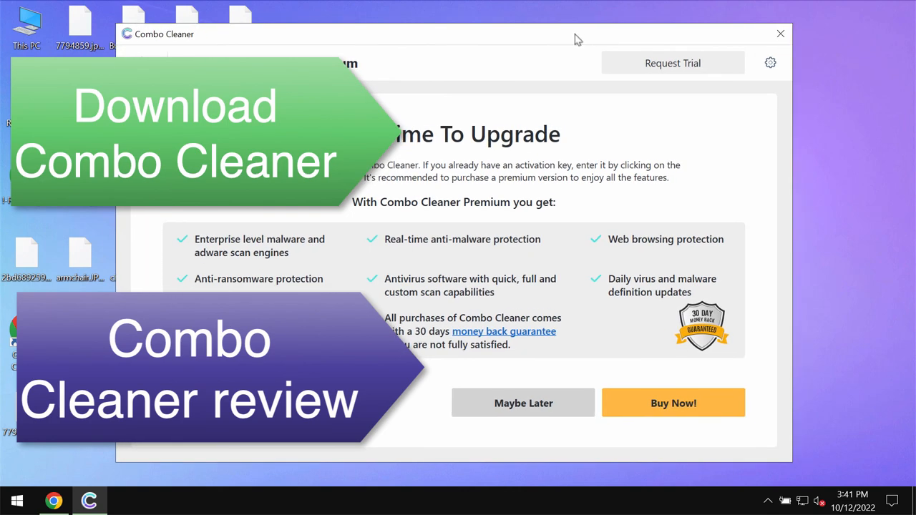
mouse_move(320, 41)
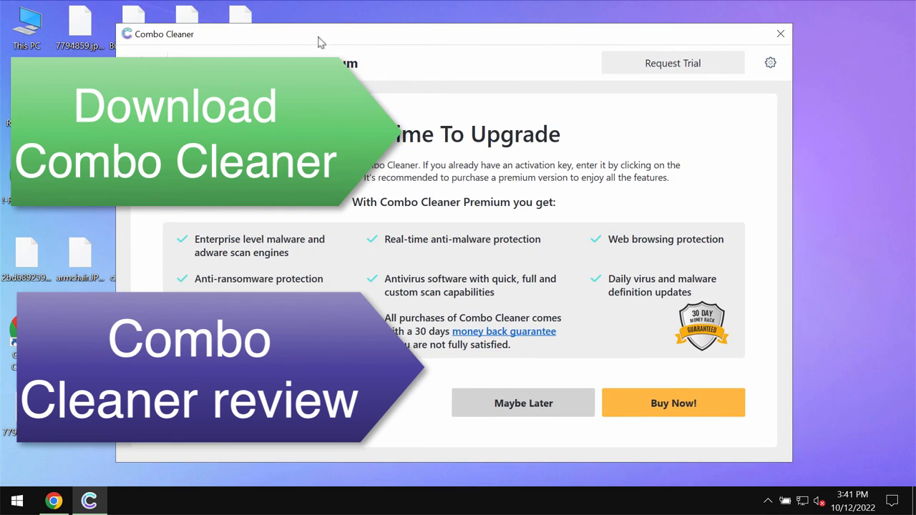